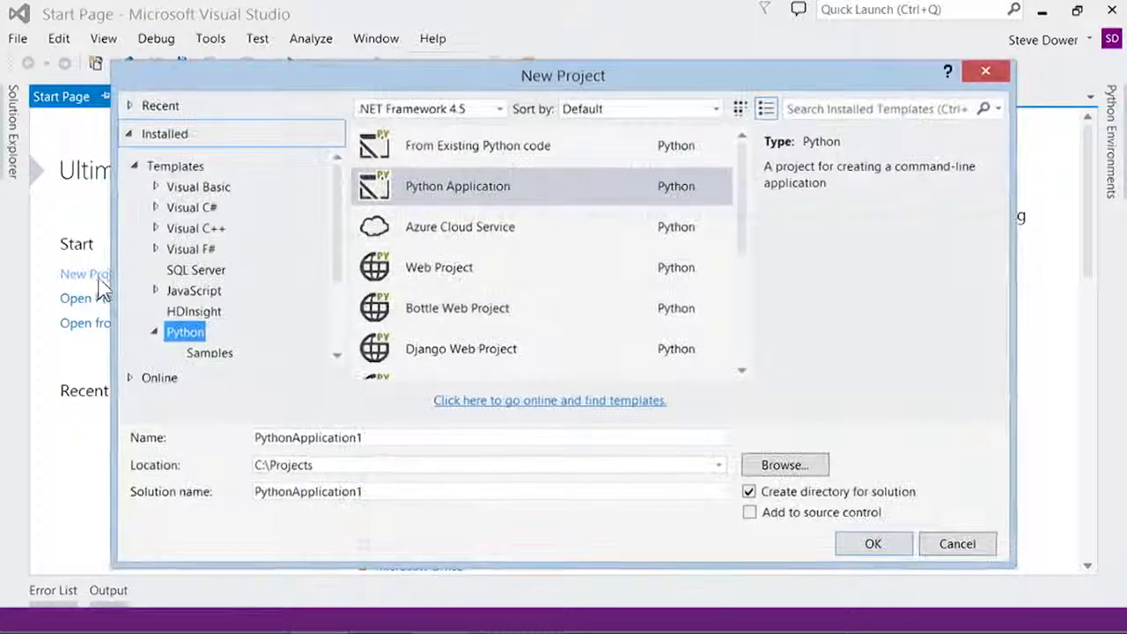
- Browse the Python Web and Samples templates, then choose Python Application named PythonApplication1
{"action": "left_click", "coordinate": [478, 144]}
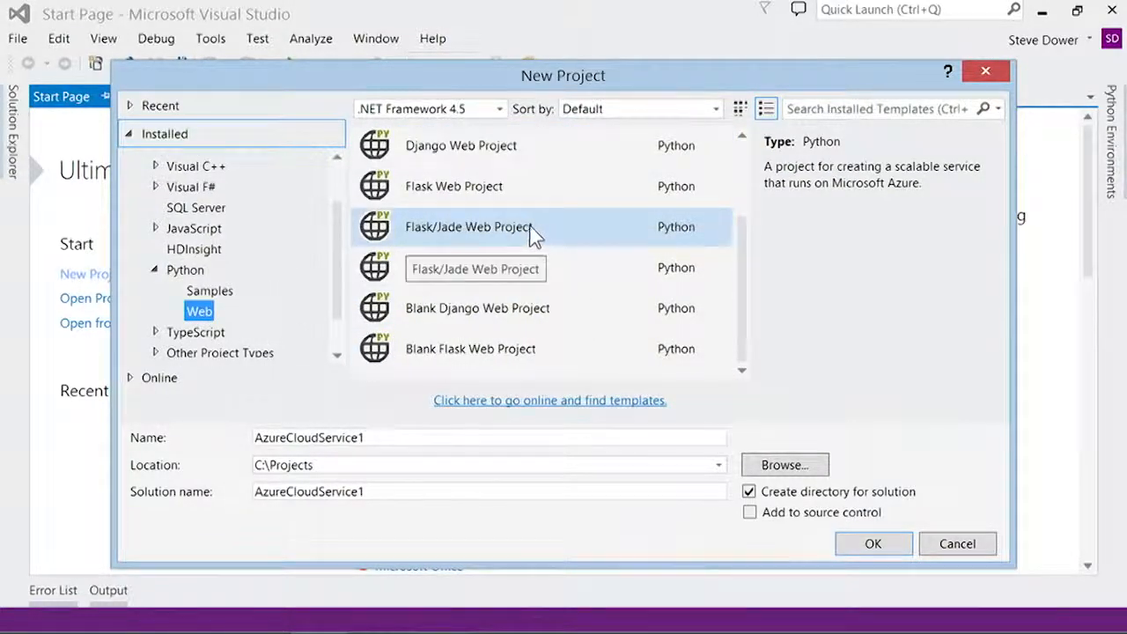
{"action": "left_click", "coordinate": [209, 291]}
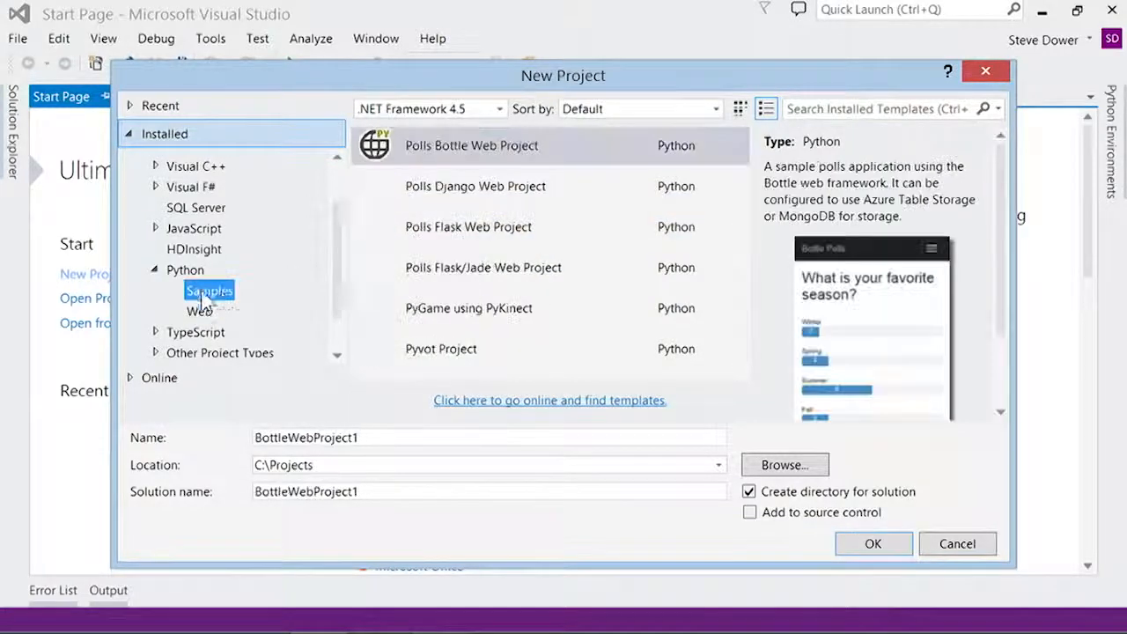
{"action": "left_click", "coordinate": [475, 186]}
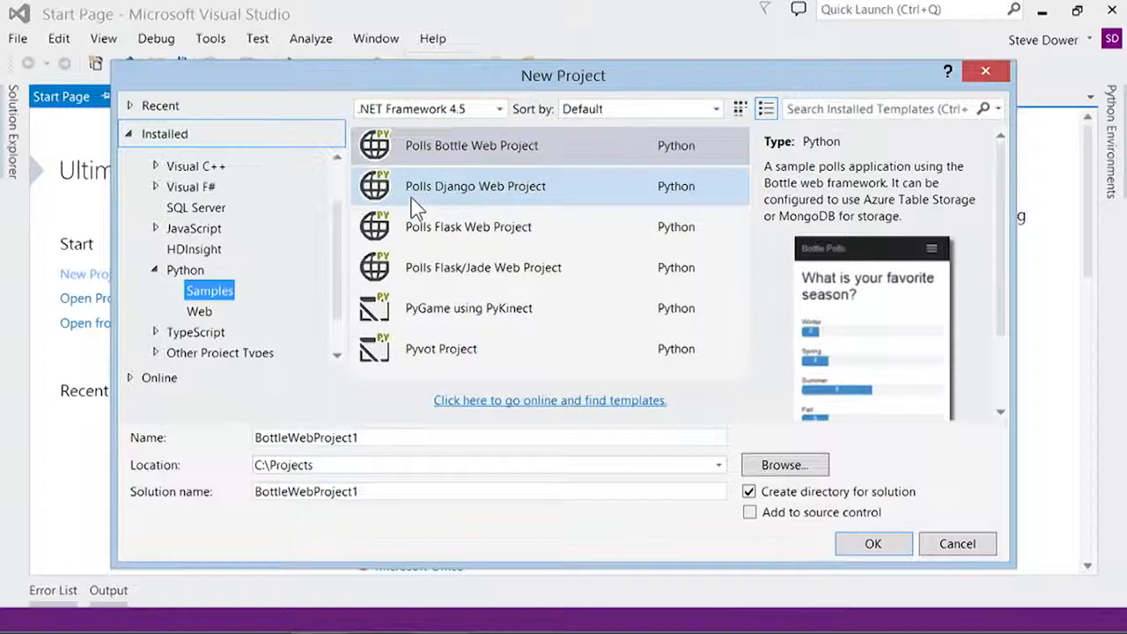
{"action": "left_click", "coordinate": [185, 270]}
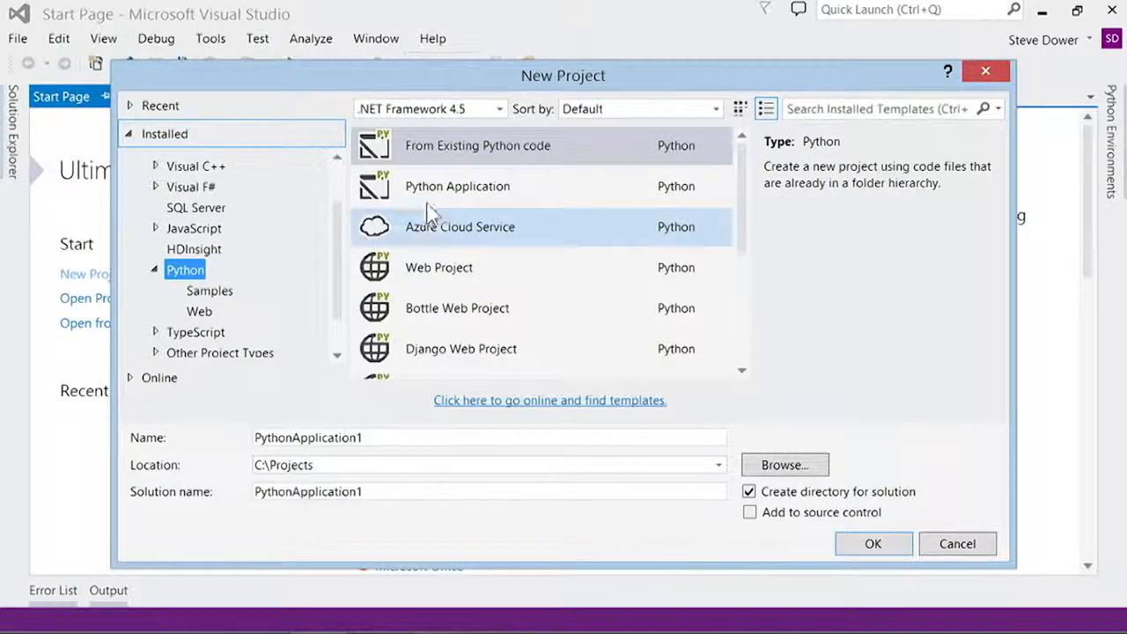
{"action": "left_click", "coordinate": [457, 186]}
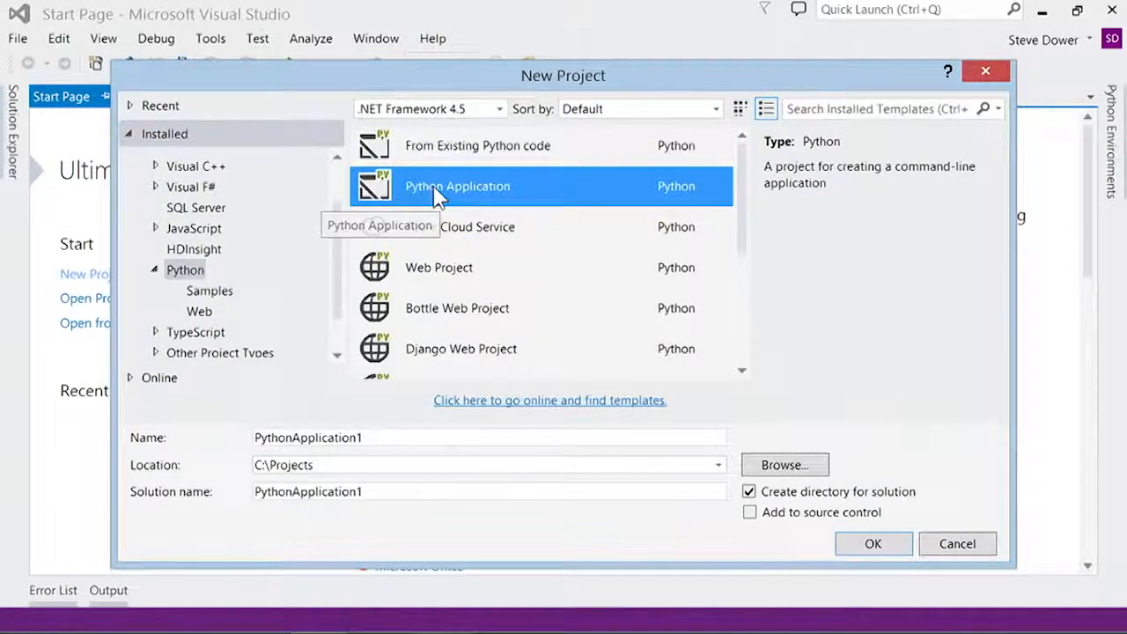
- Create the PythonApplication1 project and keep Solution Explorer docked beside the editor
{"action": "left_click", "coordinate": [871, 542]}
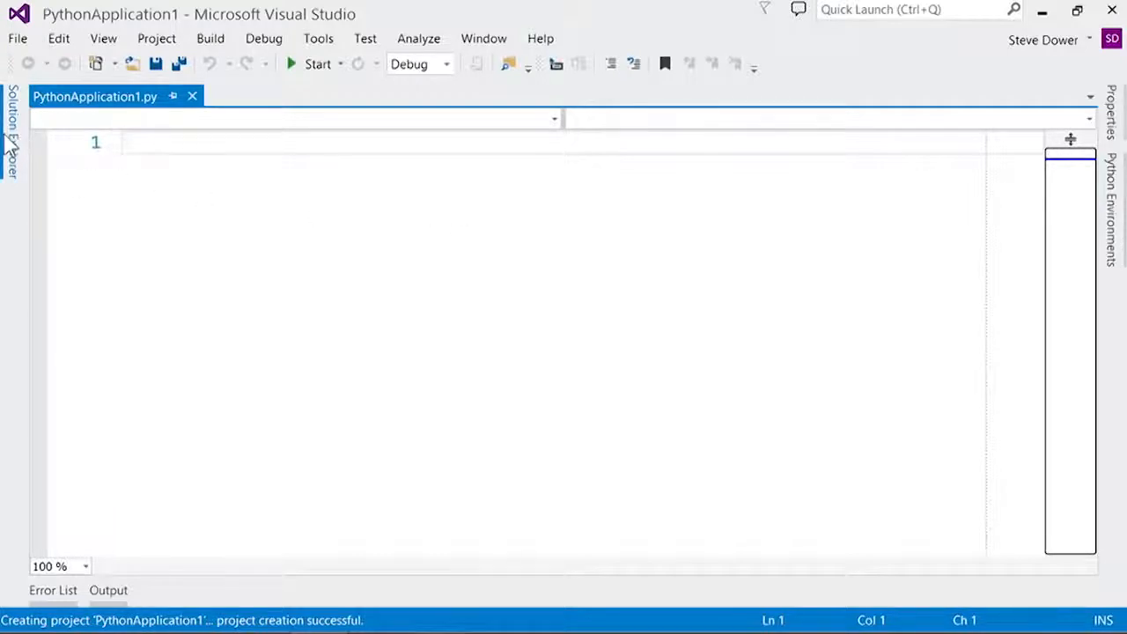
{"action": "left_click", "coordinate": [10, 132]}
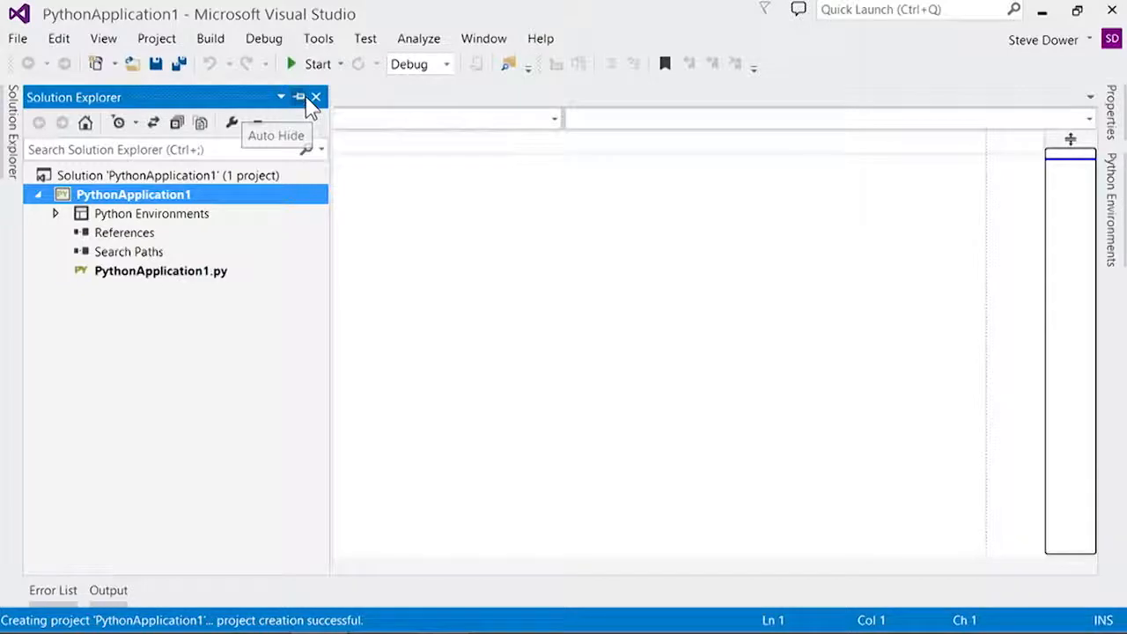
{"action": "double_click", "coordinate": [162, 271]}
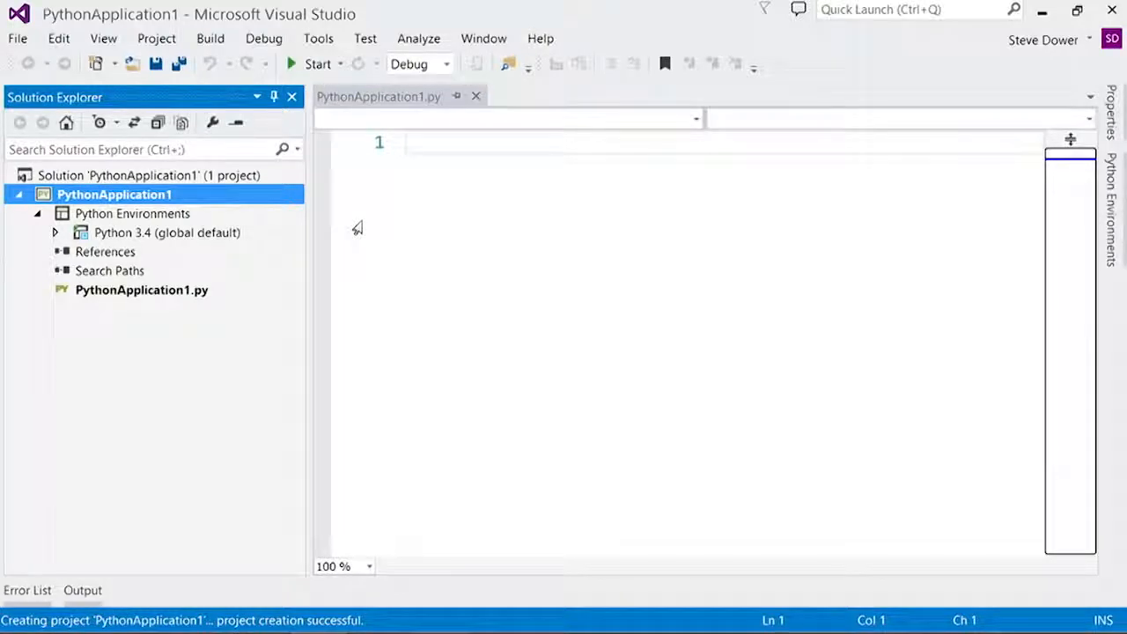
{"action": "mouse_move", "coordinate": [363, 215]}
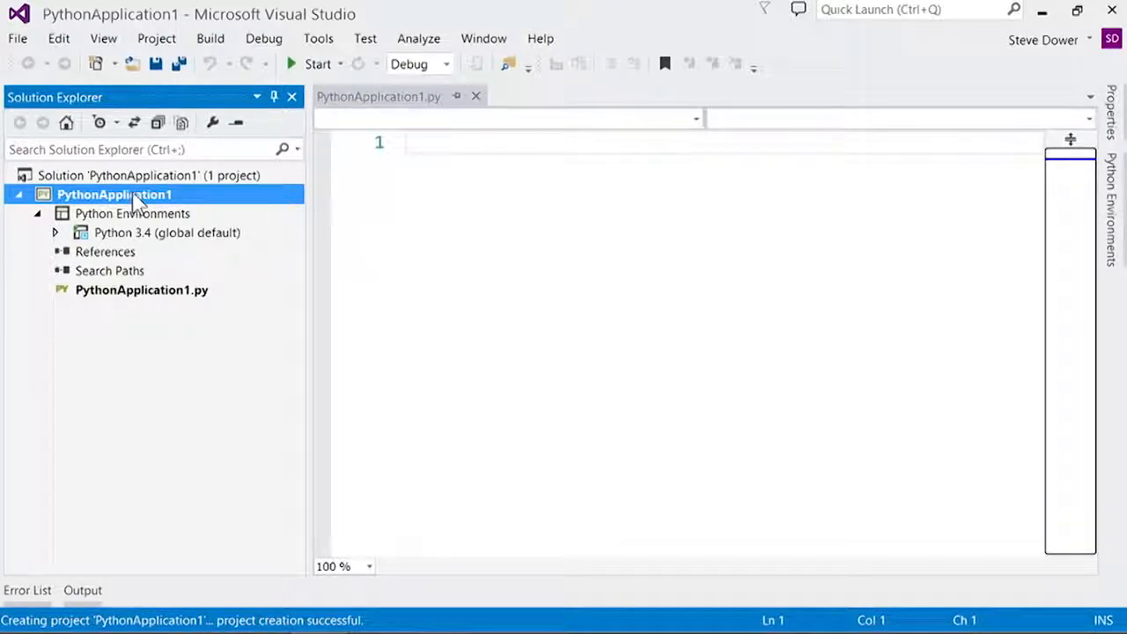
- Add a new item to PythonApplication1 using the Python class template named myclass.py
{"action": "right_click", "coordinate": [114, 194]}
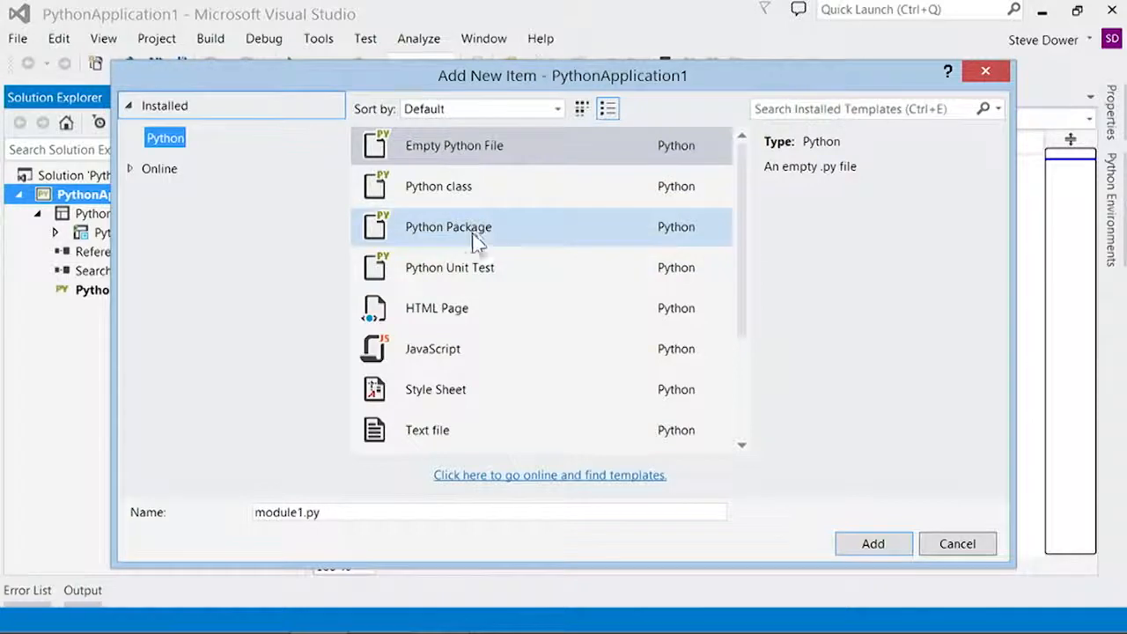
{"action": "left_click", "coordinate": [438, 187]}
{"action": "type", "text": "yclass"}
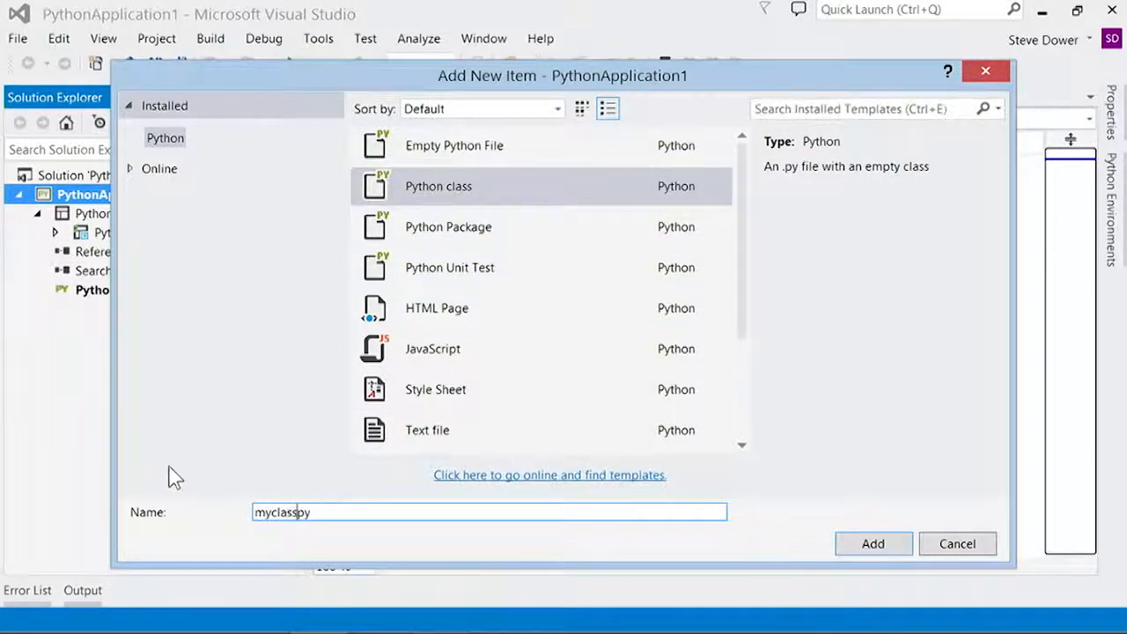
{"action": "left_click", "coordinate": [873, 542]}
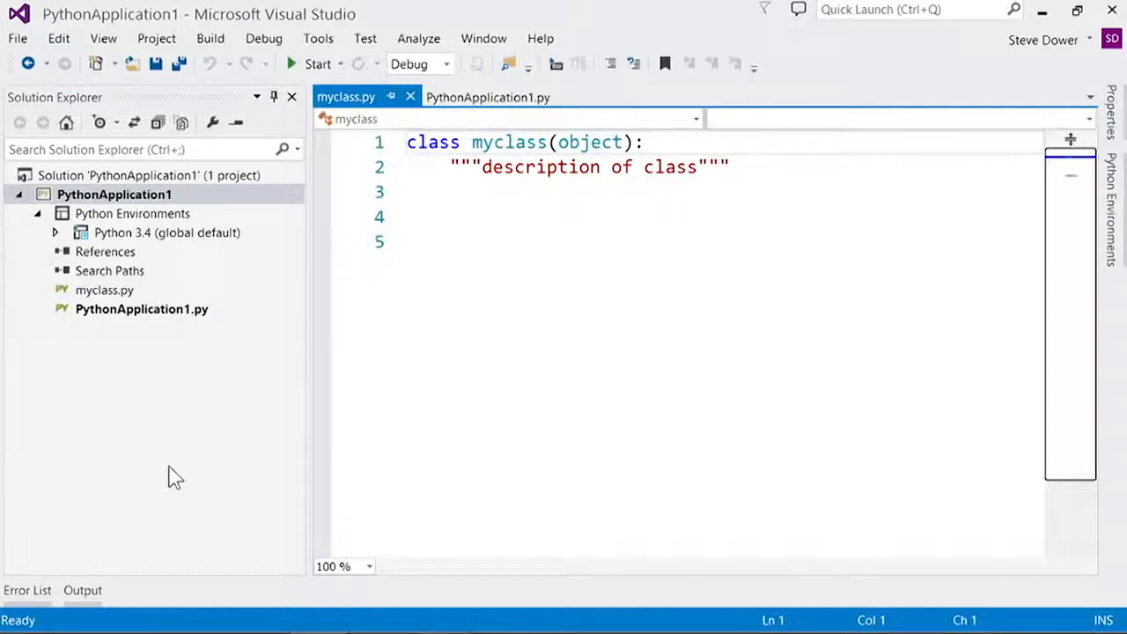
{"action": "mouse_move", "coordinate": [202, 365]}
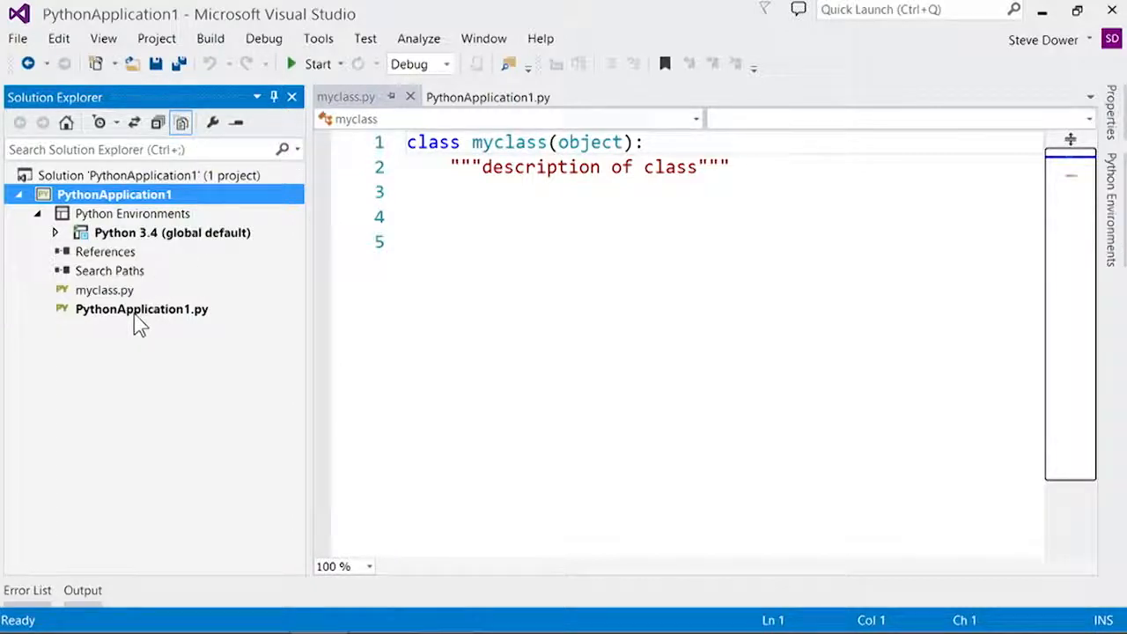
- Select PythonApplication1.py in the project tree alongside the new myclass.py
{"action": "left_click", "coordinate": [141, 309]}
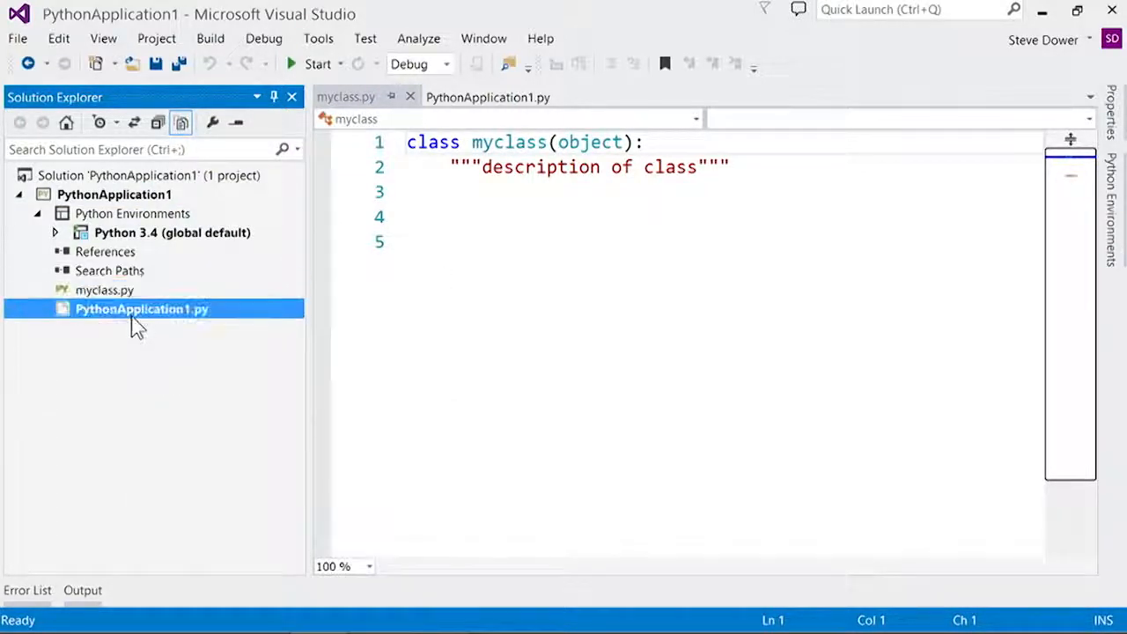